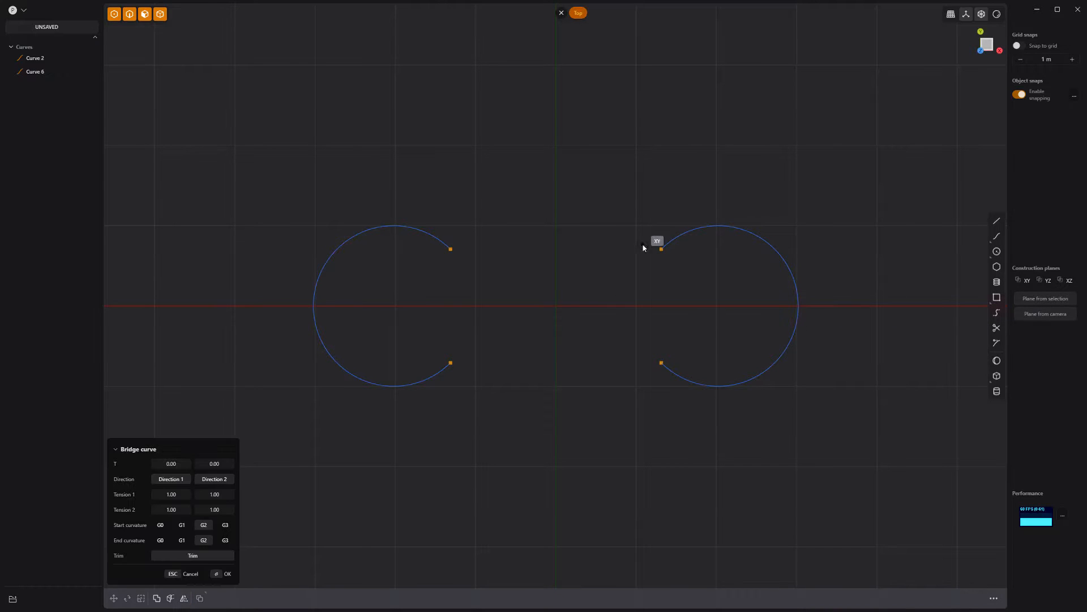
Confirm the G2 bridge curves joining the two circular arcs into a dog-bone outline.
{"action": "left_click", "coordinate": [449, 249]}
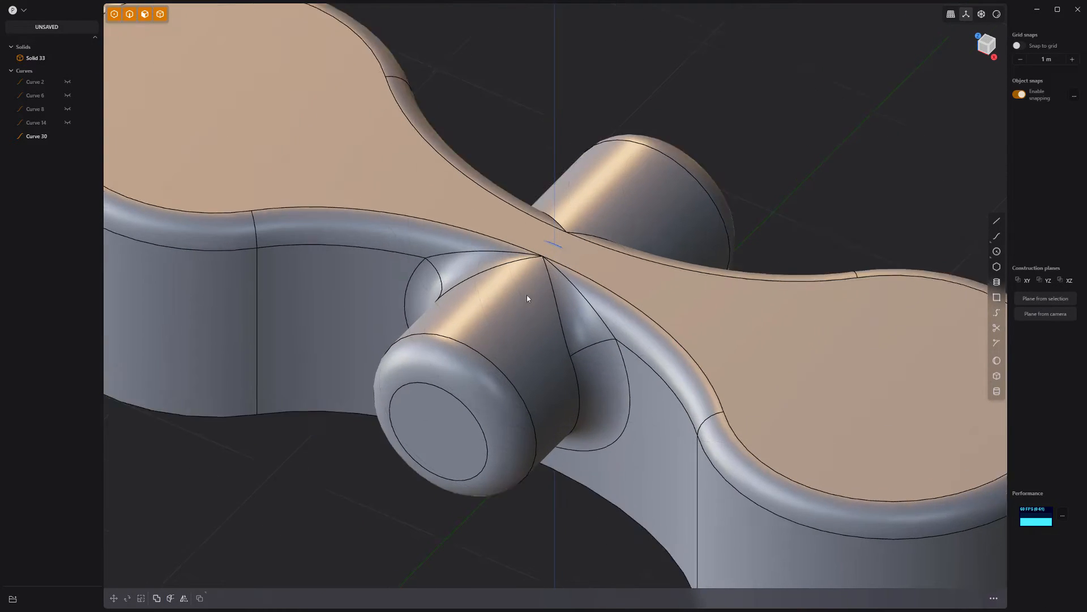
Apply the fillet blending the cylindrical boss into the body's narrow waist.
{"action": "key", "text": "Ctrl+R"}
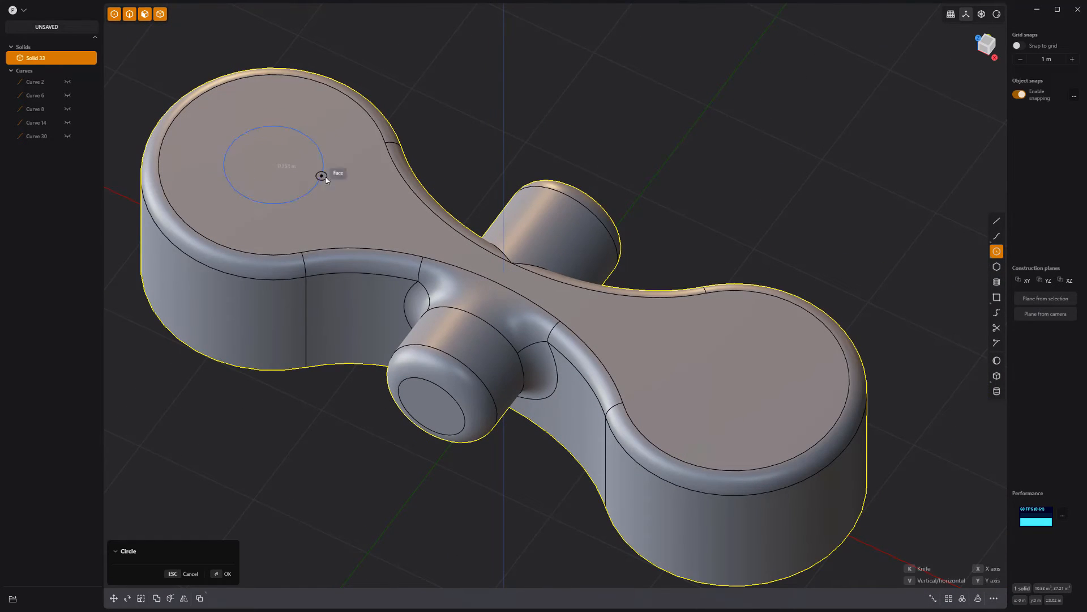
Extrude the left-lobe circle as a through-cut and fillet the hole's top rim.
{"action": "key", "text": "q"}
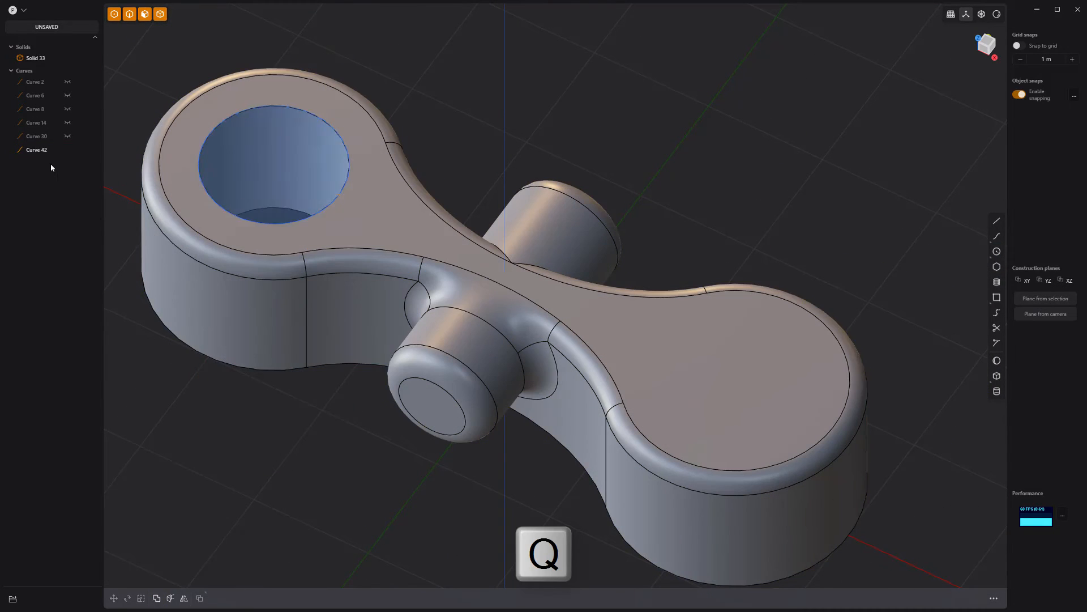
{"action": "left_click", "coordinate": [432, 407]}
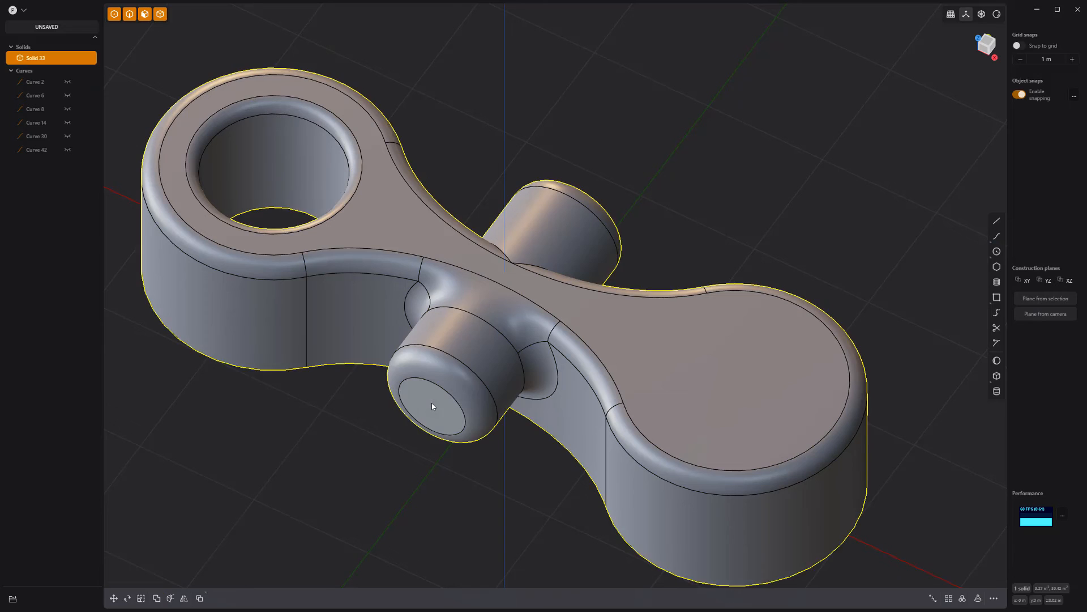
{"action": "key", "text": "o"}
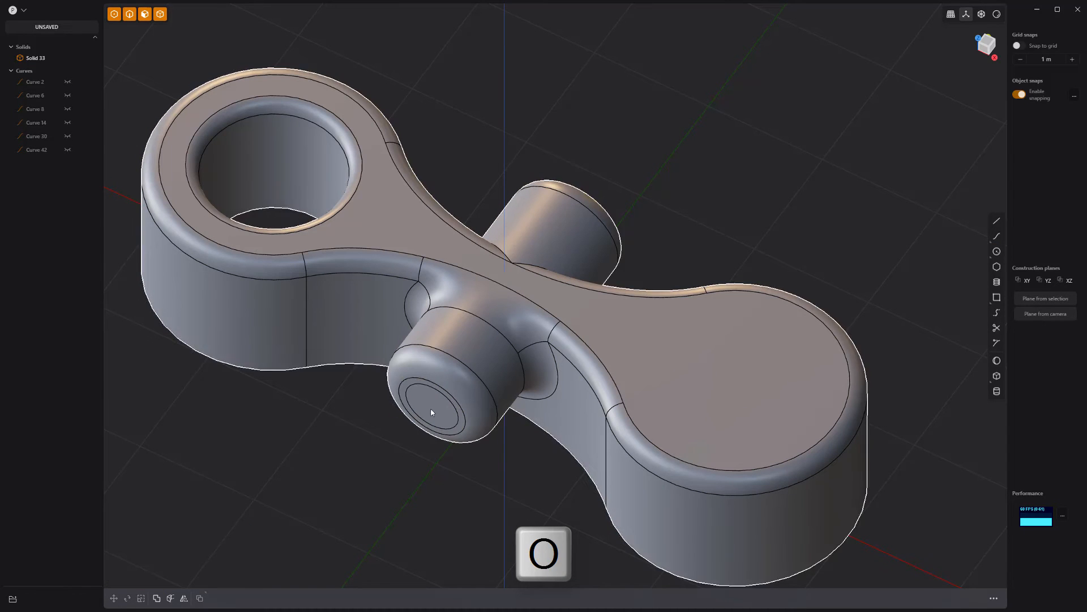